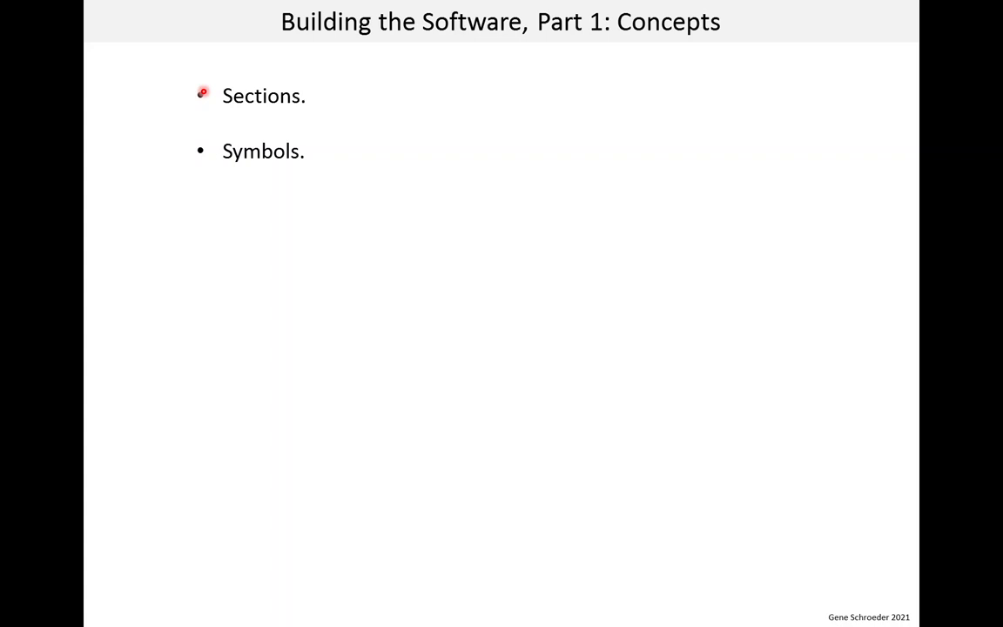
mouse_move(200, 147)
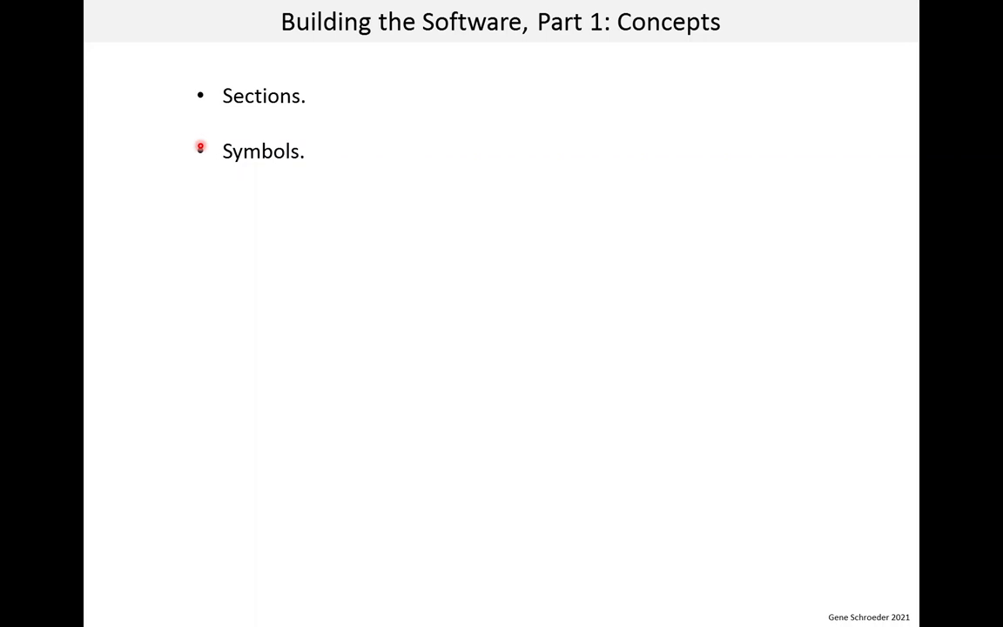
Advance past the overview to the Mapping Sections to MCU Memory slide showing RAM and FLASH addresses
key(right)
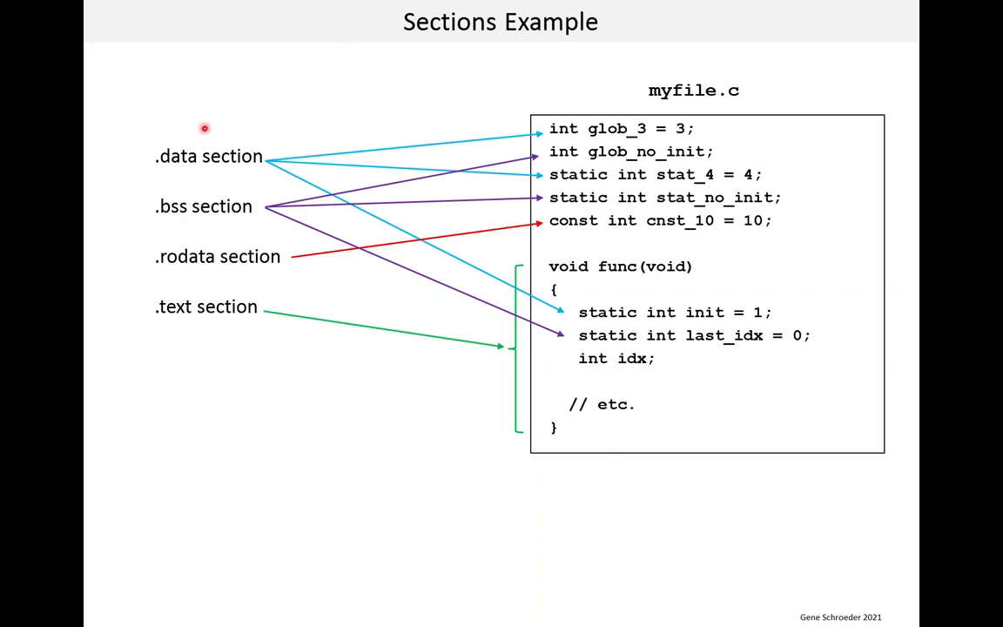
mouse_move(206, 132)
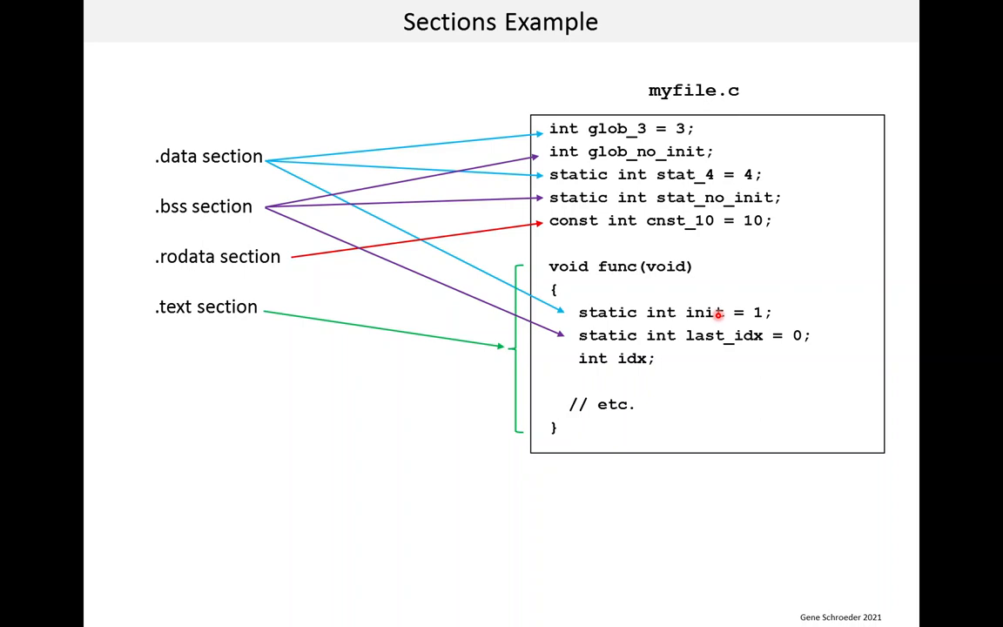
mouse_move(720, 315)
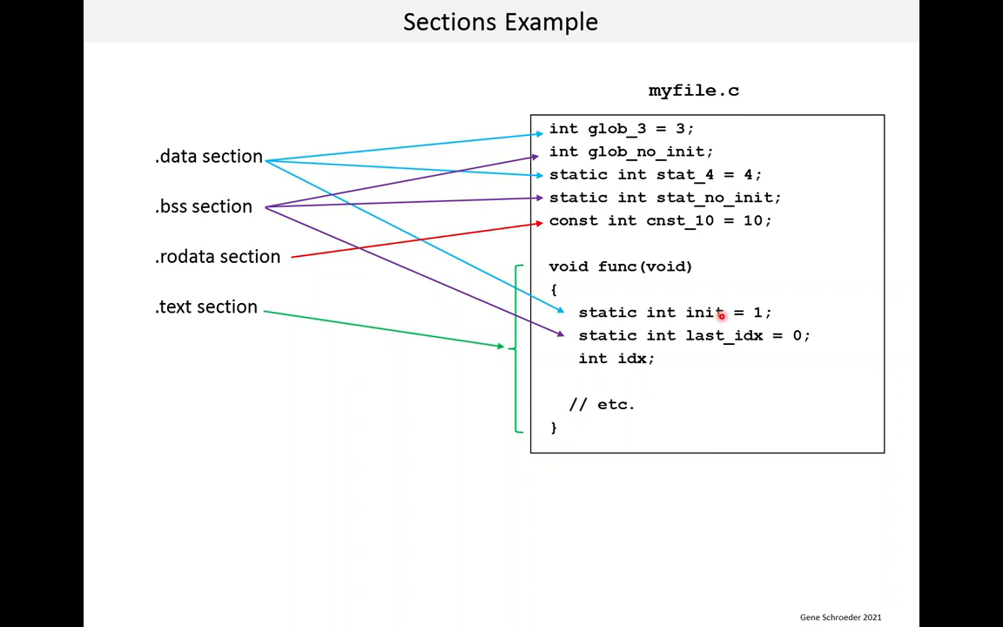
mouse_move(188, 225)
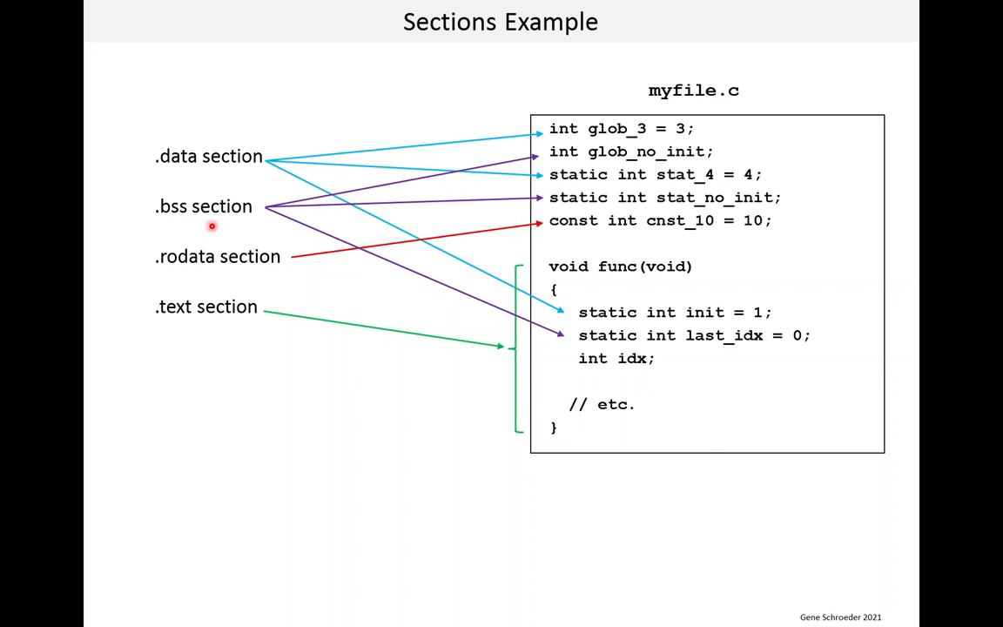
mouse_move(535, 159)
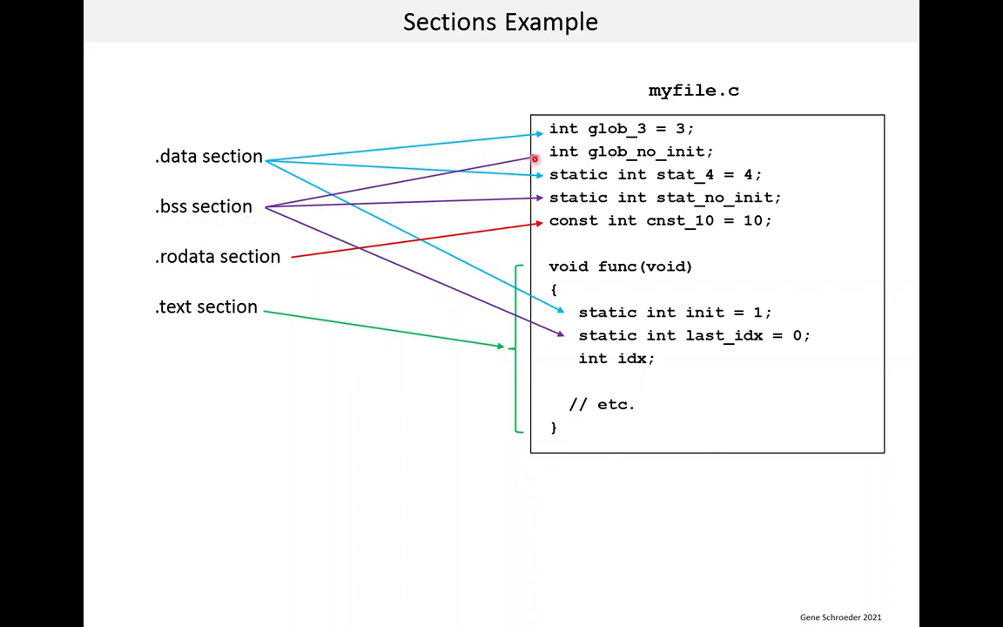
mouse_move(607, 151)
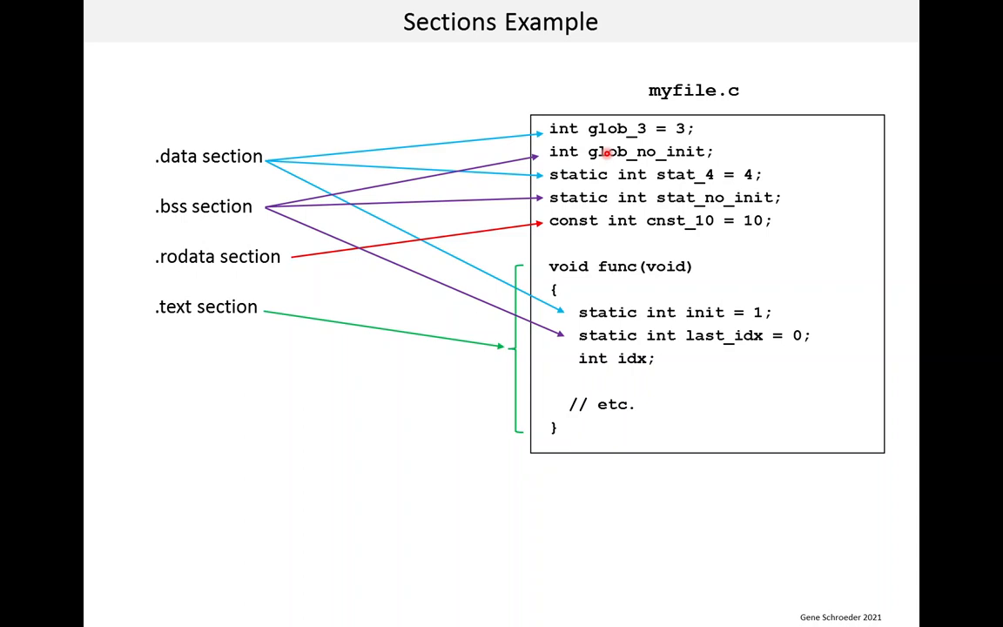
mouse_move(600, 194)
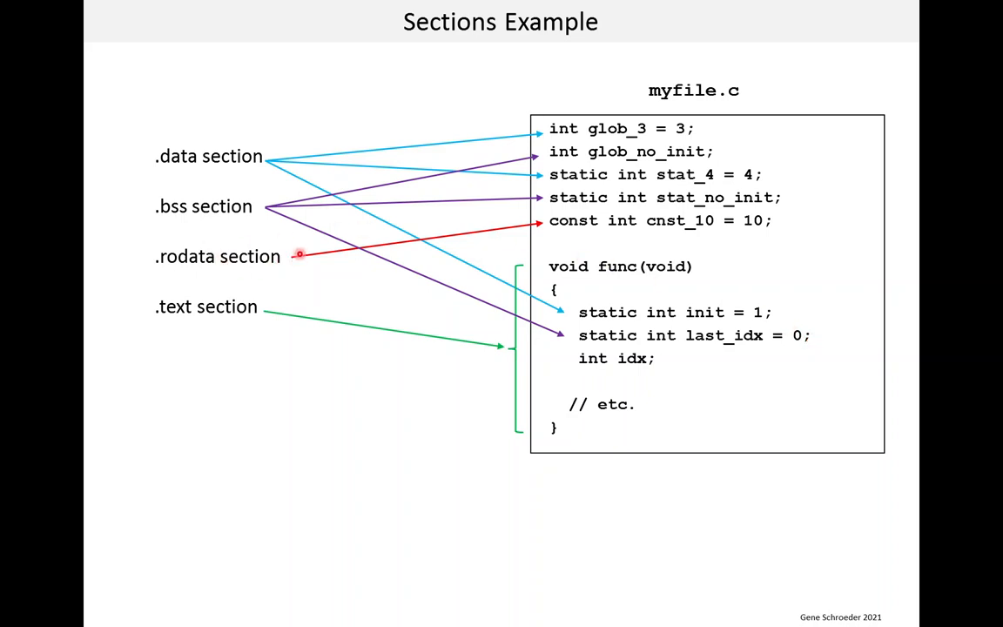
mouse_move(642, 222)
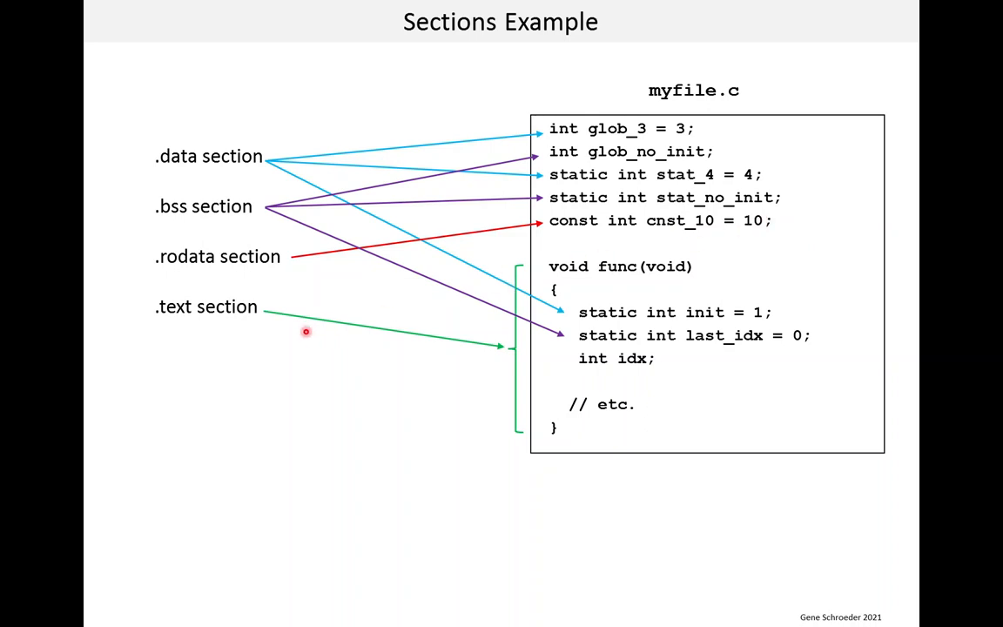
mouse_move(246, 318)
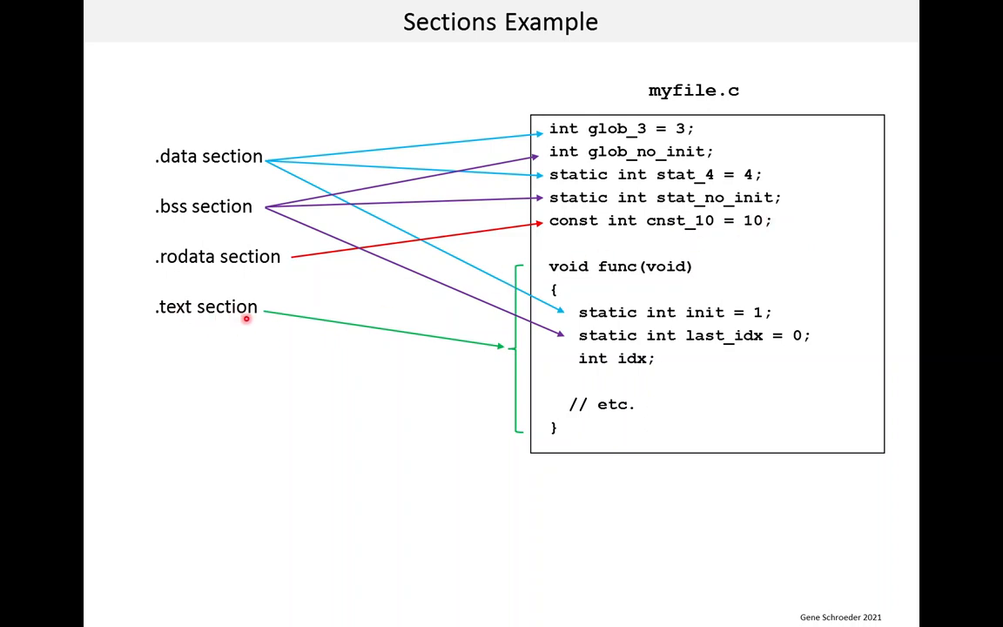
mouse_move(522, 266)
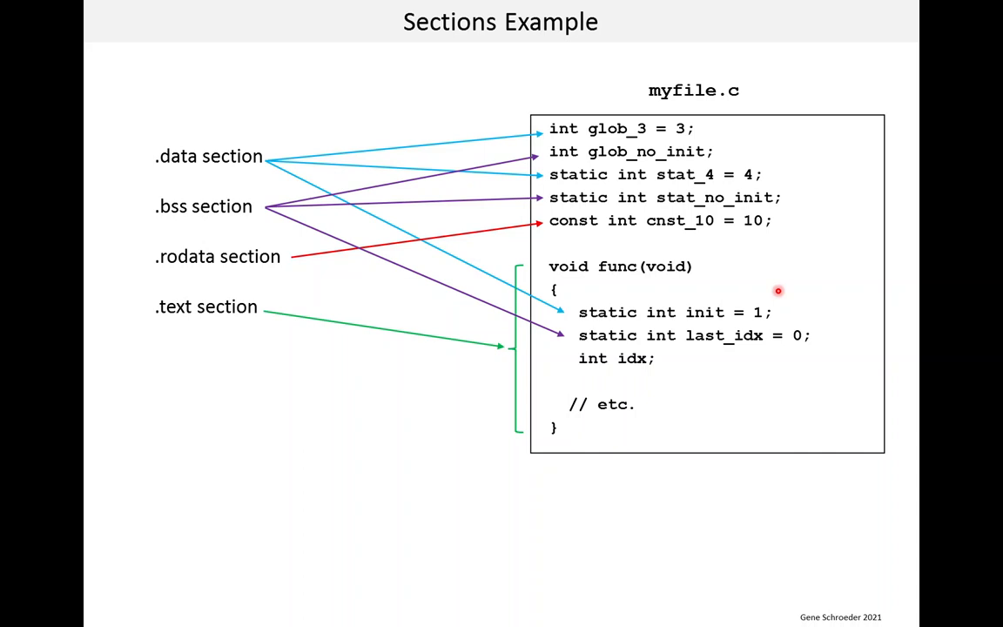
mouse_move(639, 365)
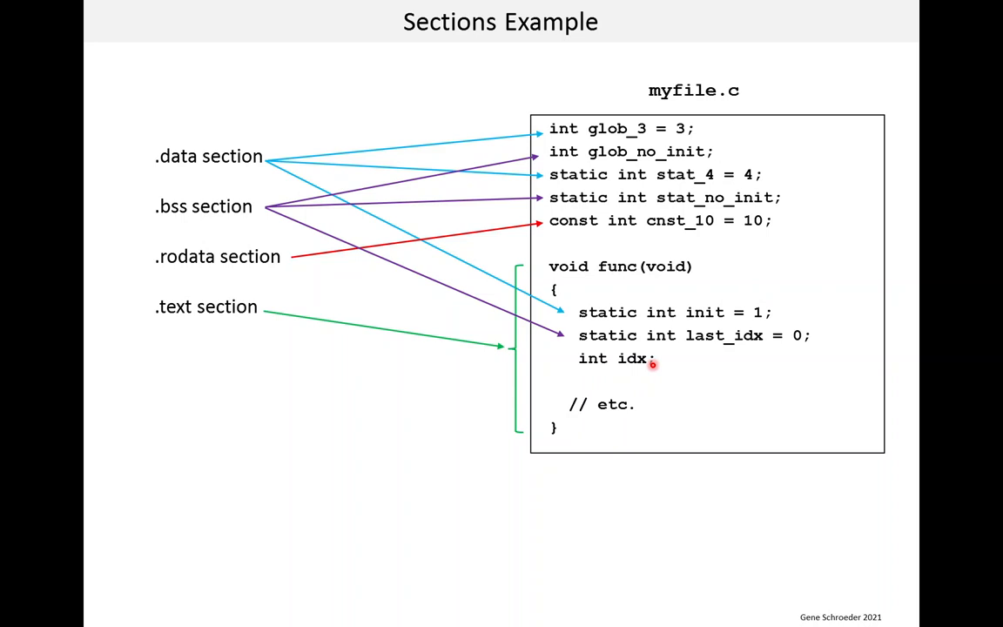
mouse_move(667, 358)
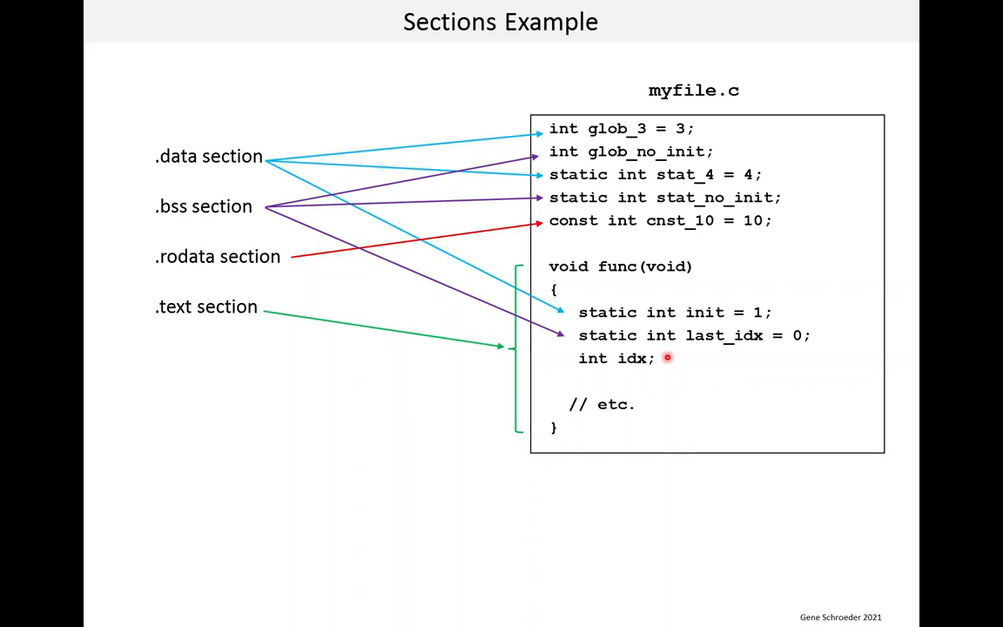
key(Right)
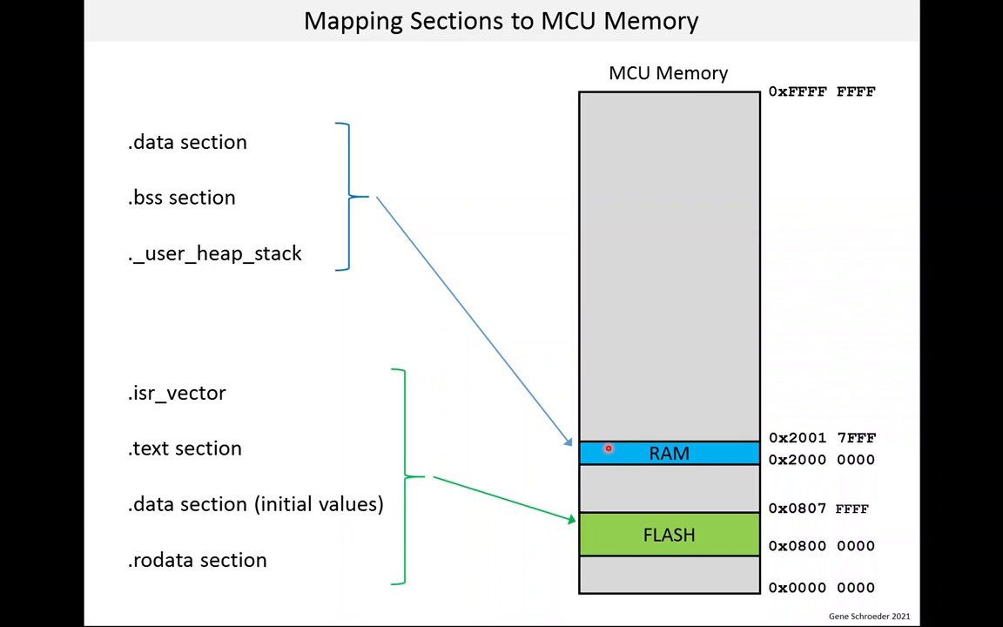
key(Right)
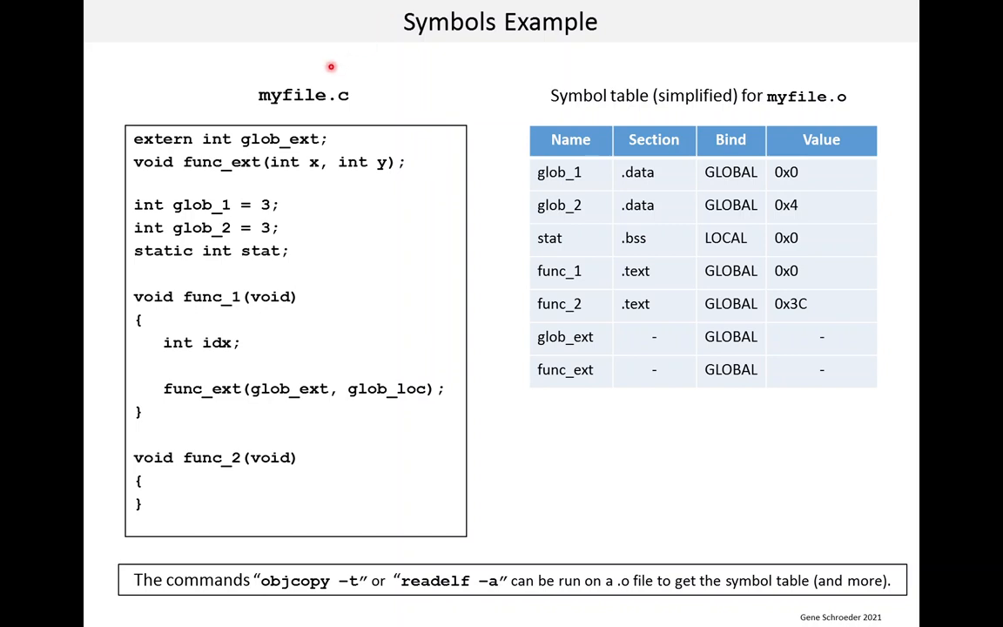
mouse_move(653, 66)
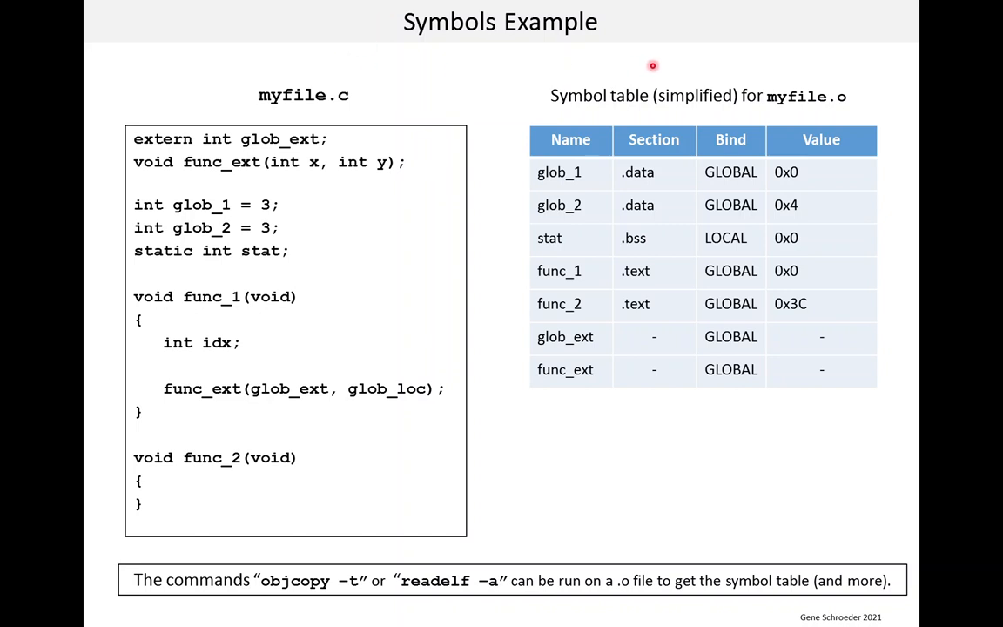
mouse_move(679, 68)
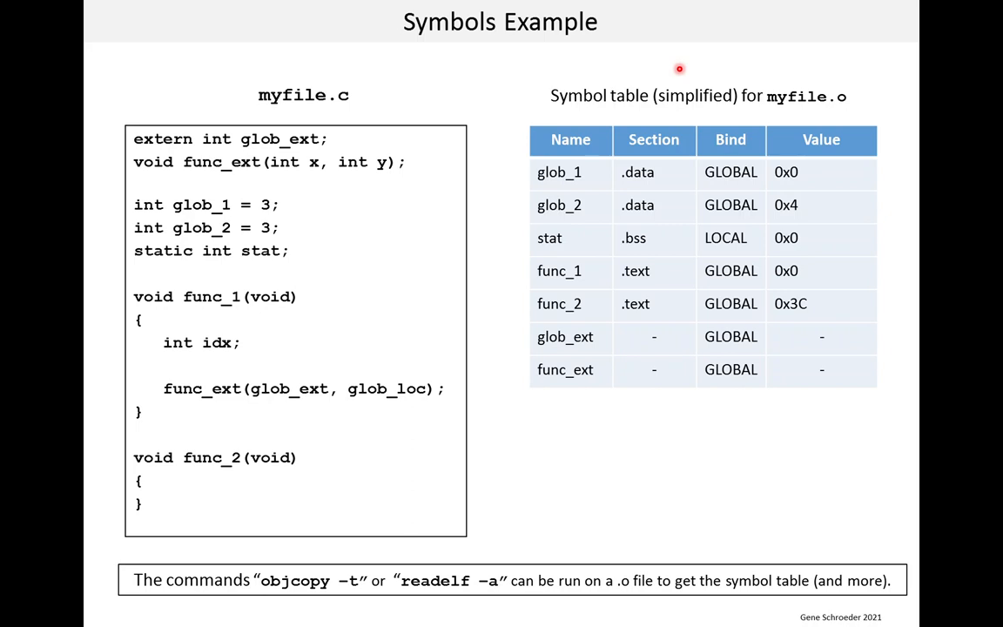
mouse_move(118, 140)
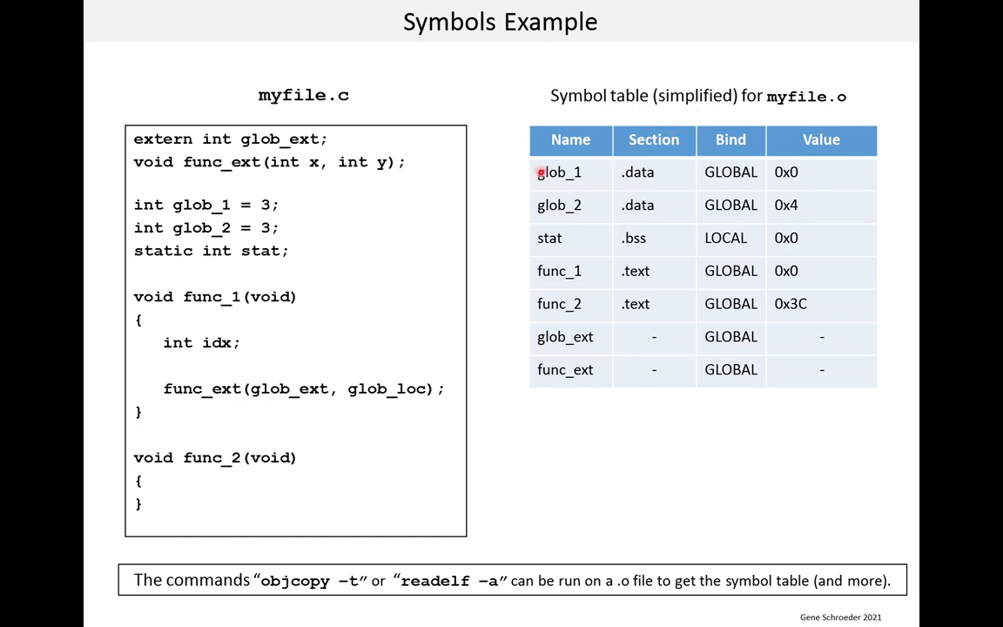
mouse_move(541, 204)
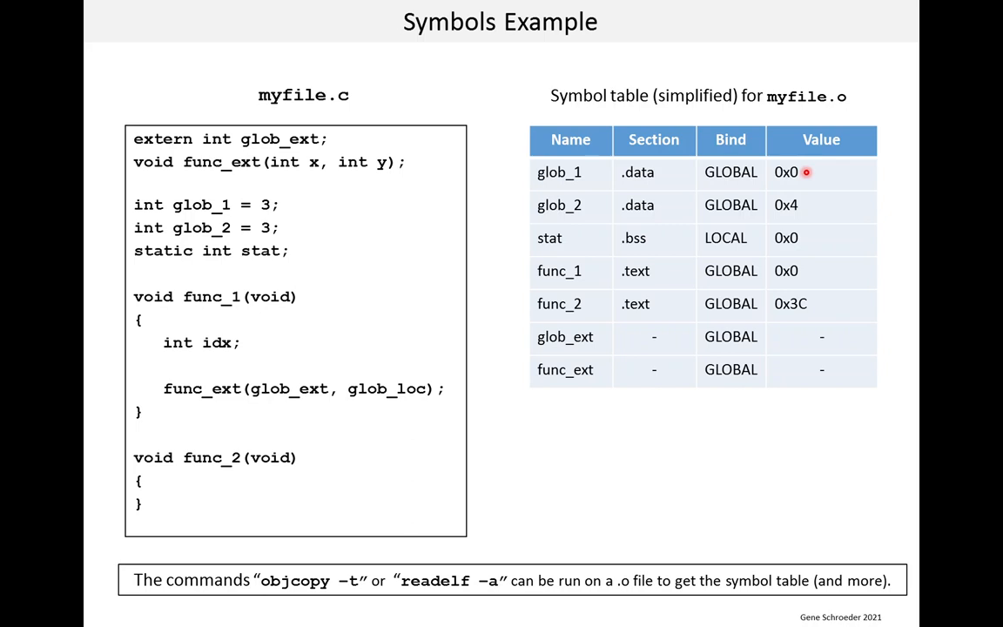
mouse_move(805, 211)
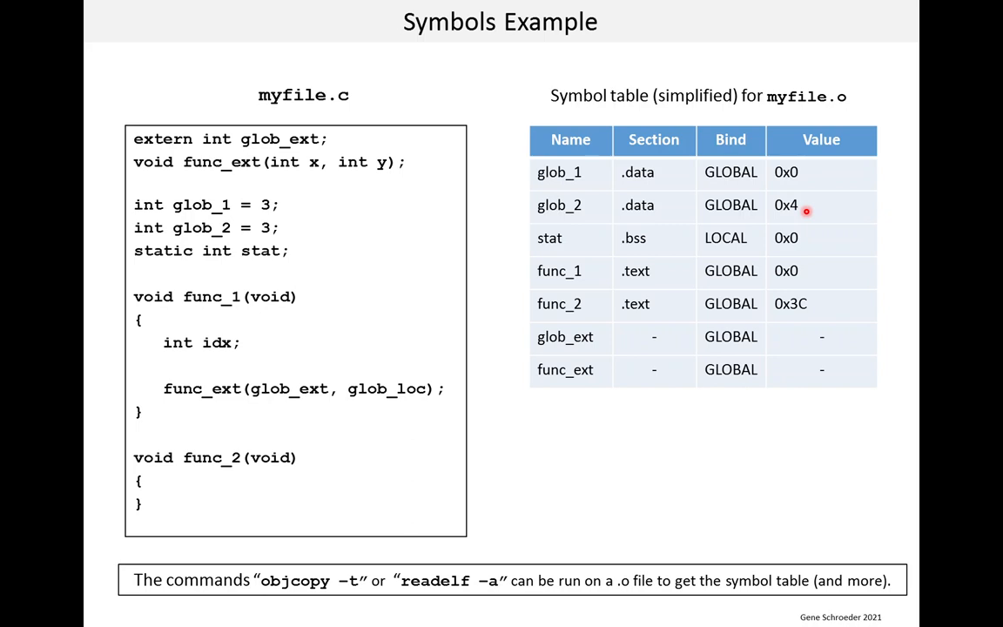
mouse_move(577, 238)
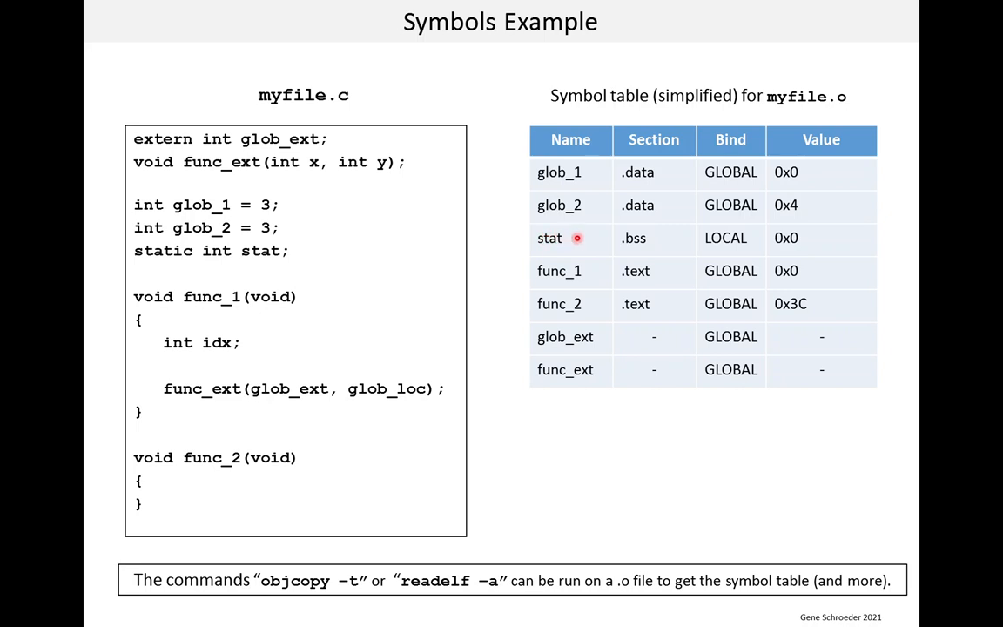
mouse_move(673, 237)
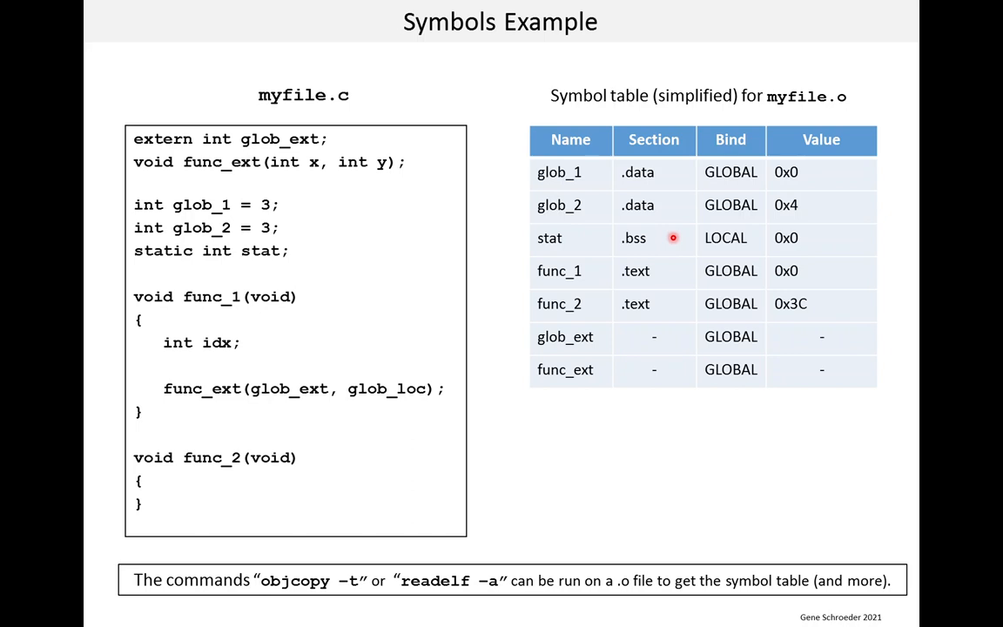
mouse_move(729, 237)
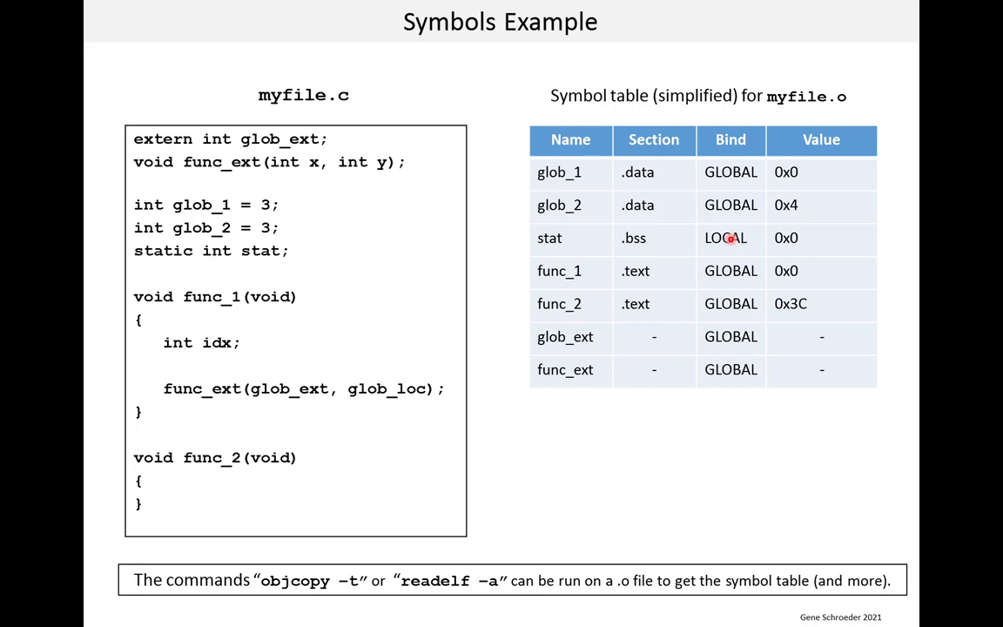
mouse_move(809, 237)
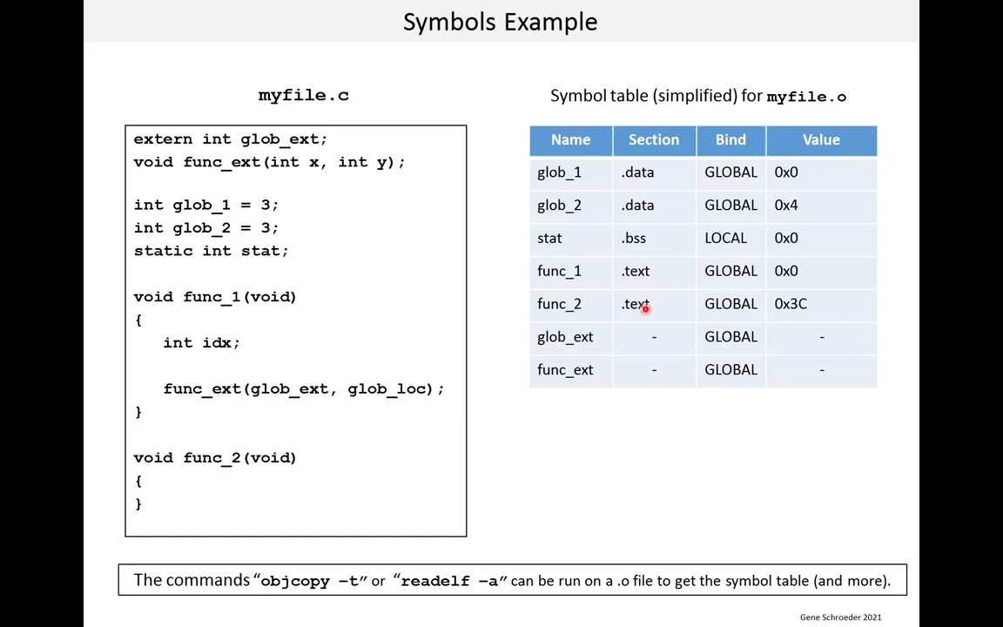
mouse_move(738, 306)
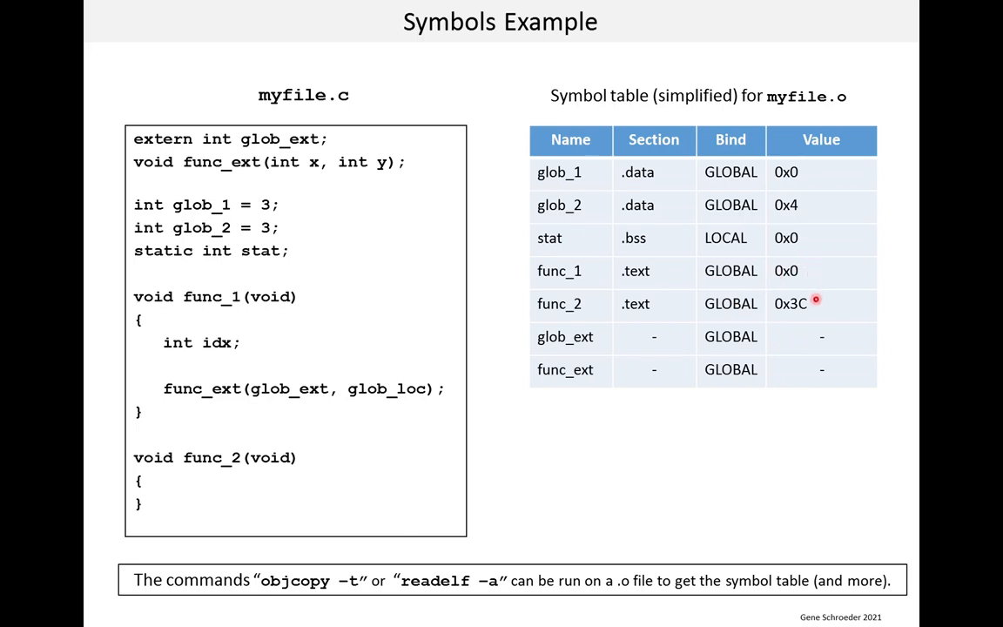
mouse_move(816, 270)
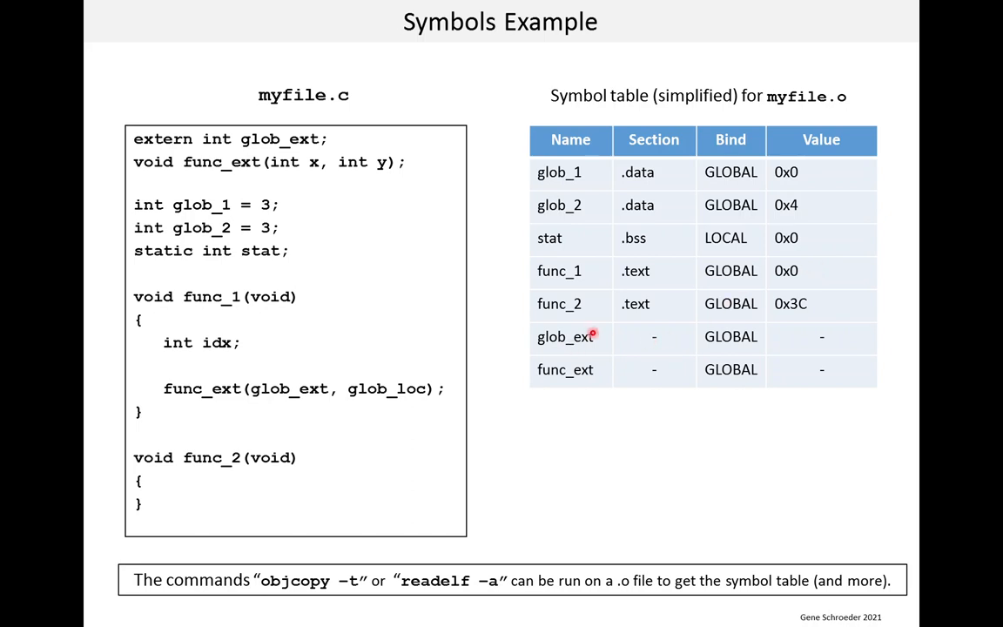
mouse_move(607, 334)
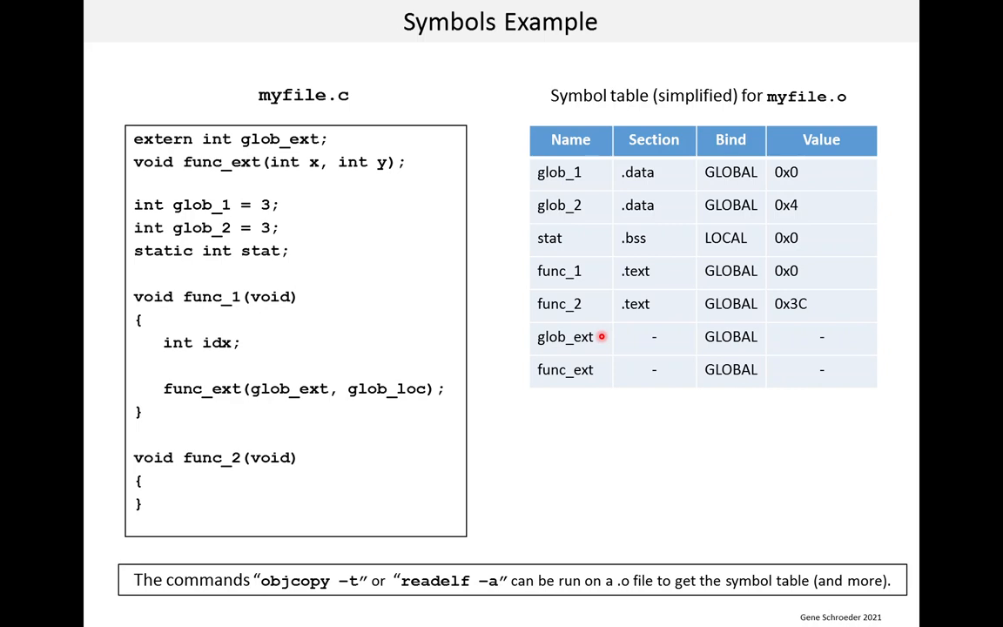
mouse_move(597, 358)
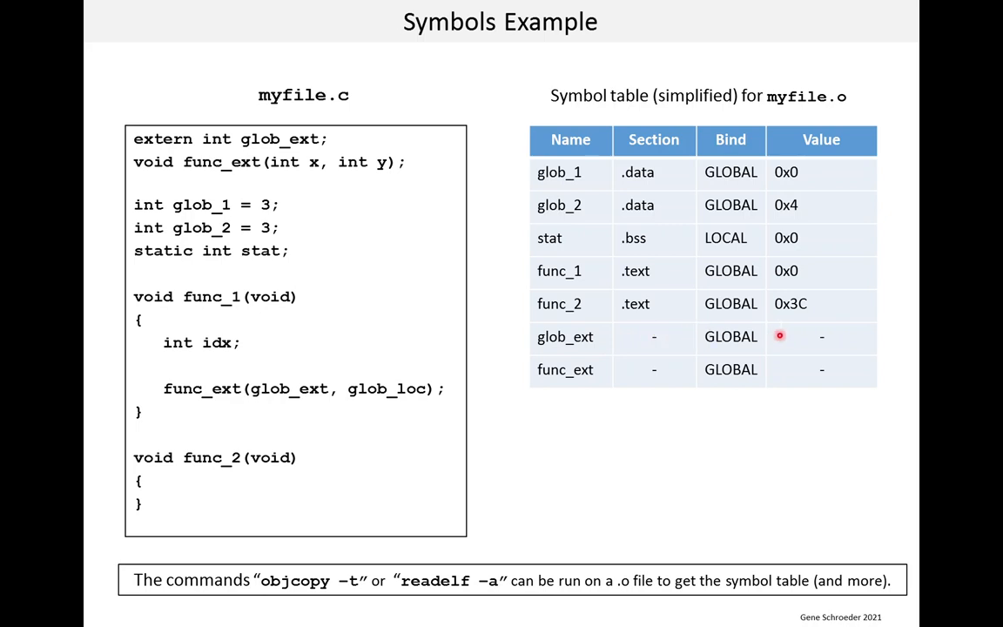
mouse_move(797, 329)
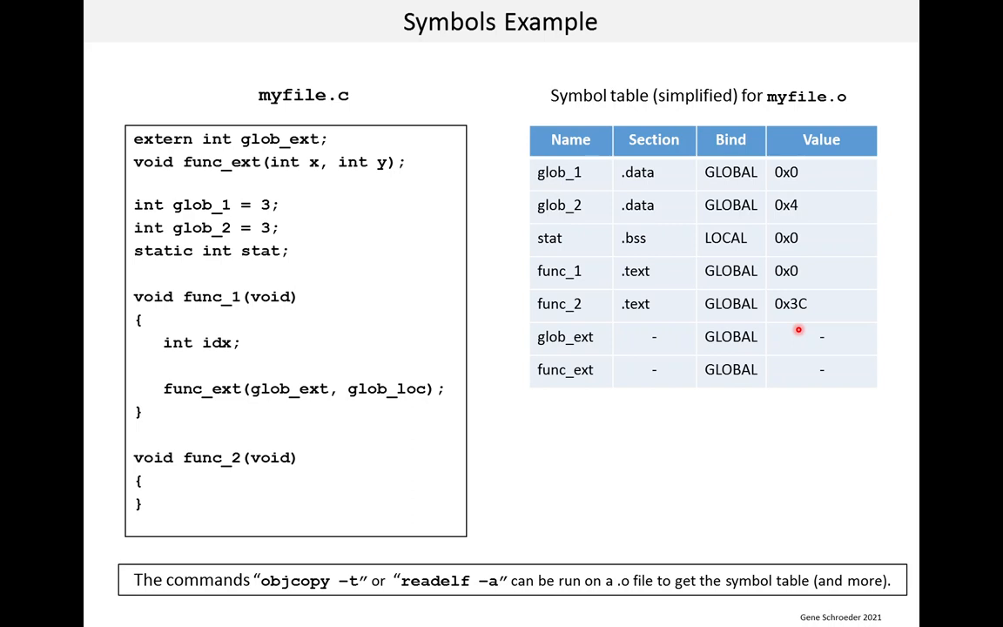
mouse_move(796, 330)
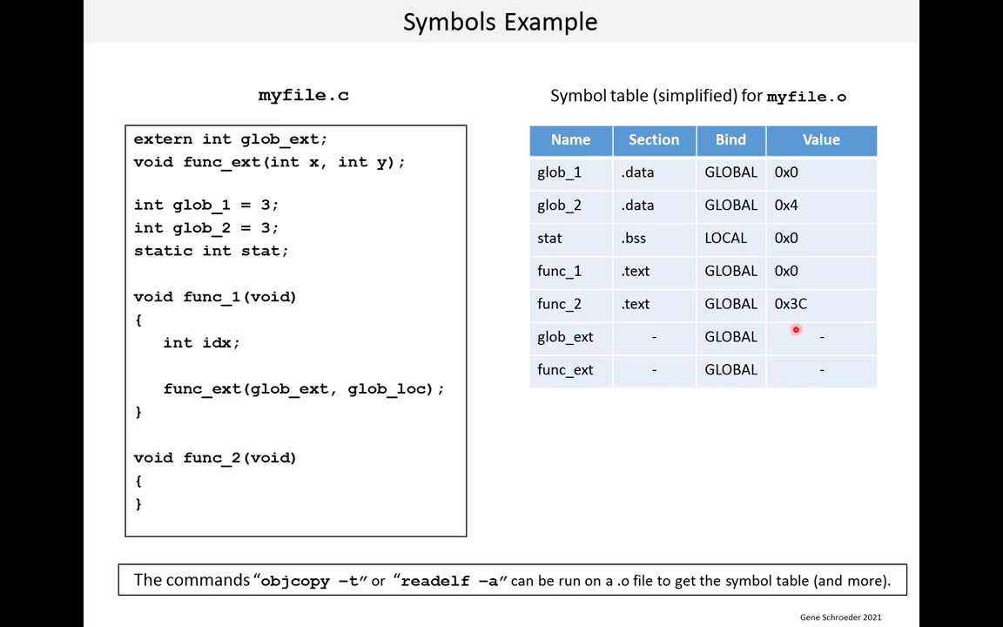